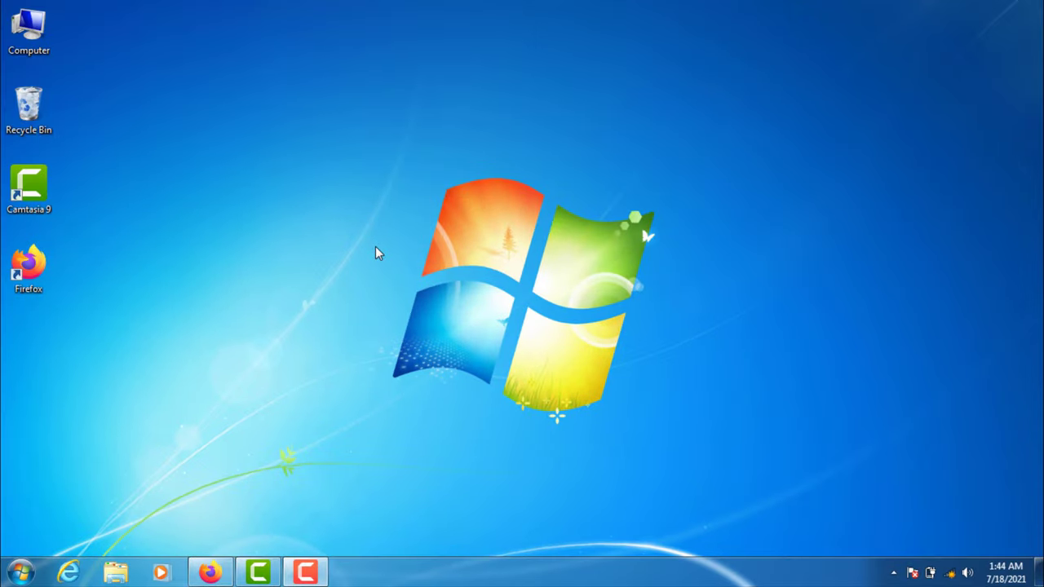
pyautogui.moveTo(363, 234)
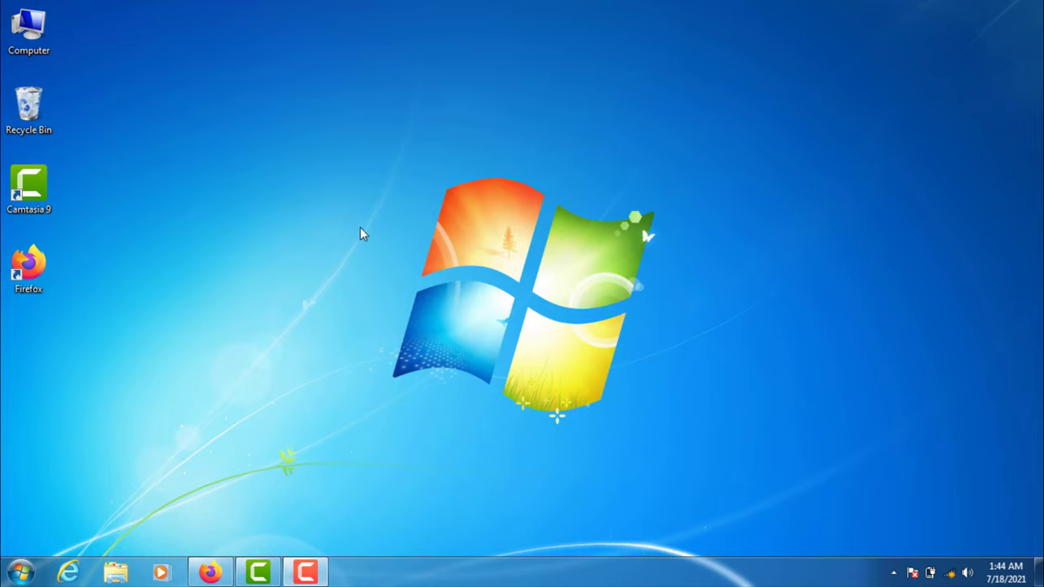
pyautogui.moveTo(408, 177)
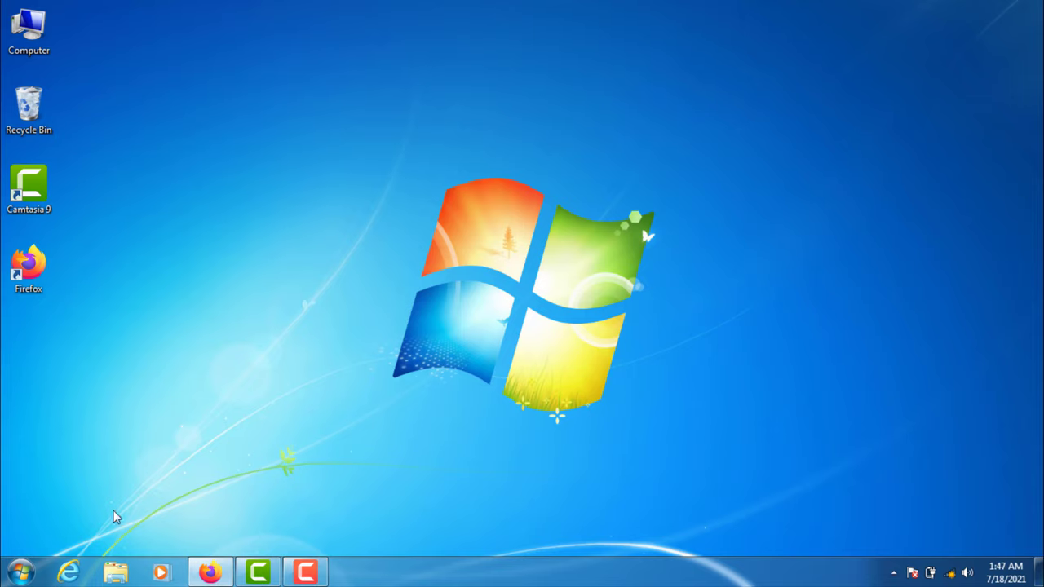
# - Go through Start, Control Panel and Network and Internet to the Network and Sharing Center
pyautogui.click(18, 570)
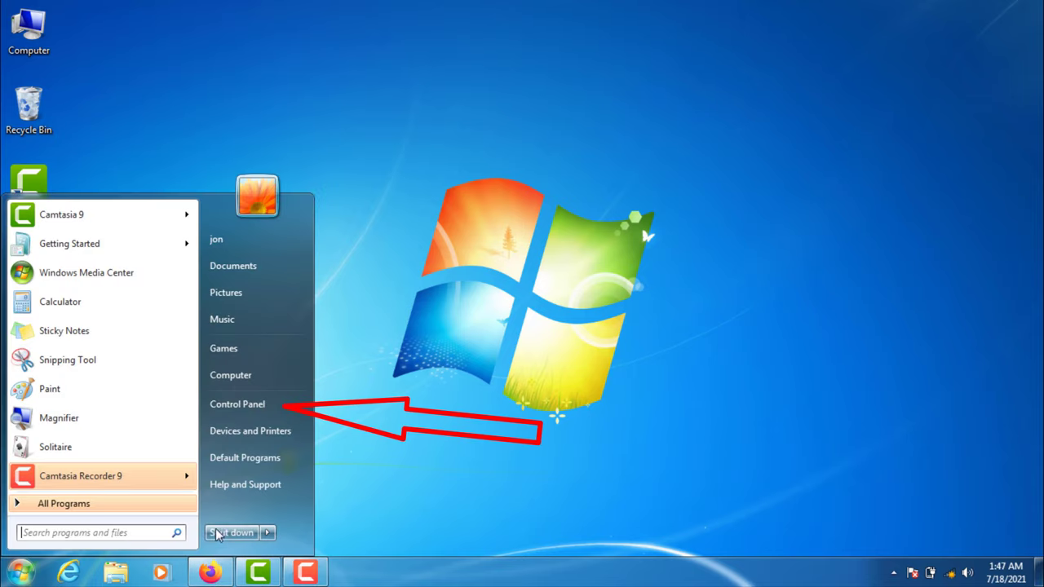
pyautogui.click(238, 403)
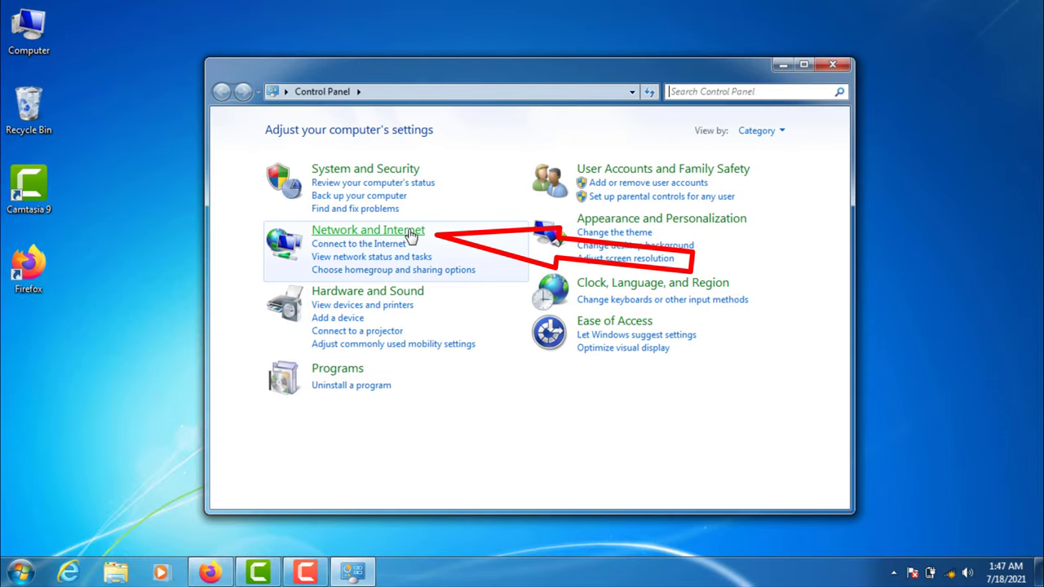
pyautogui.click(368, 229)
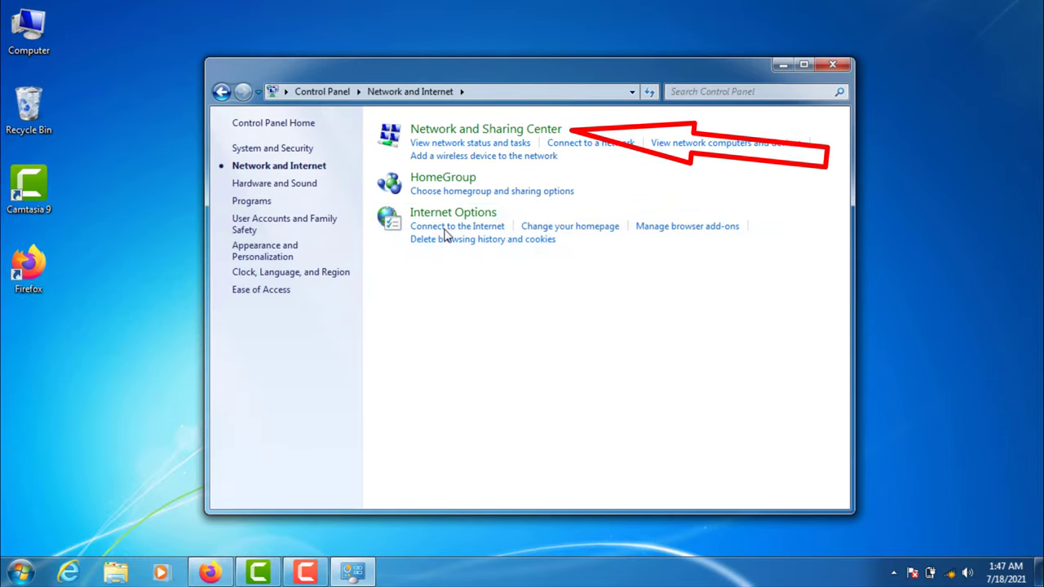
pyautogui.moveTo(485, 129)
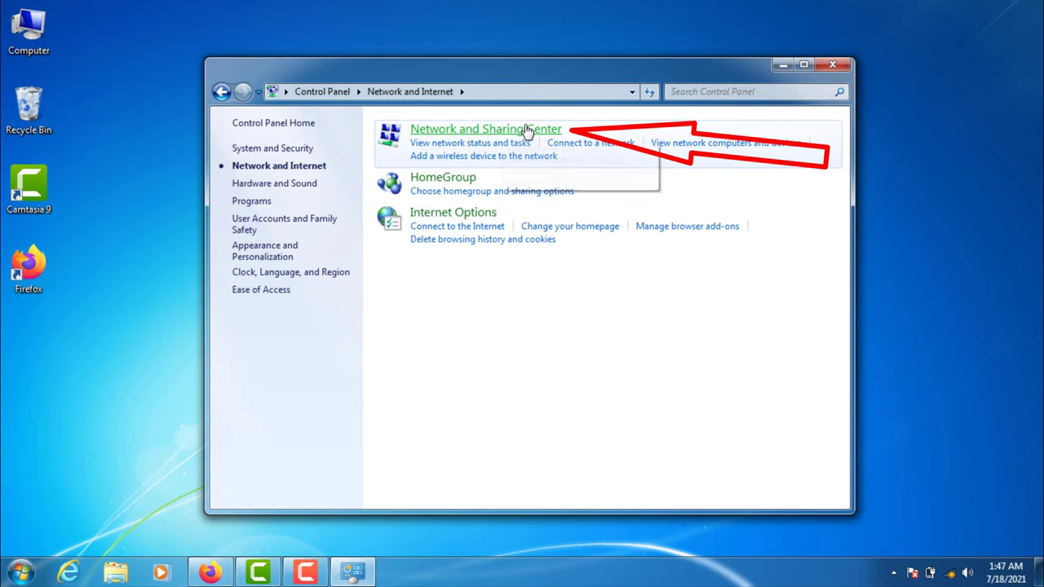
pyautogui.click(486, 129)
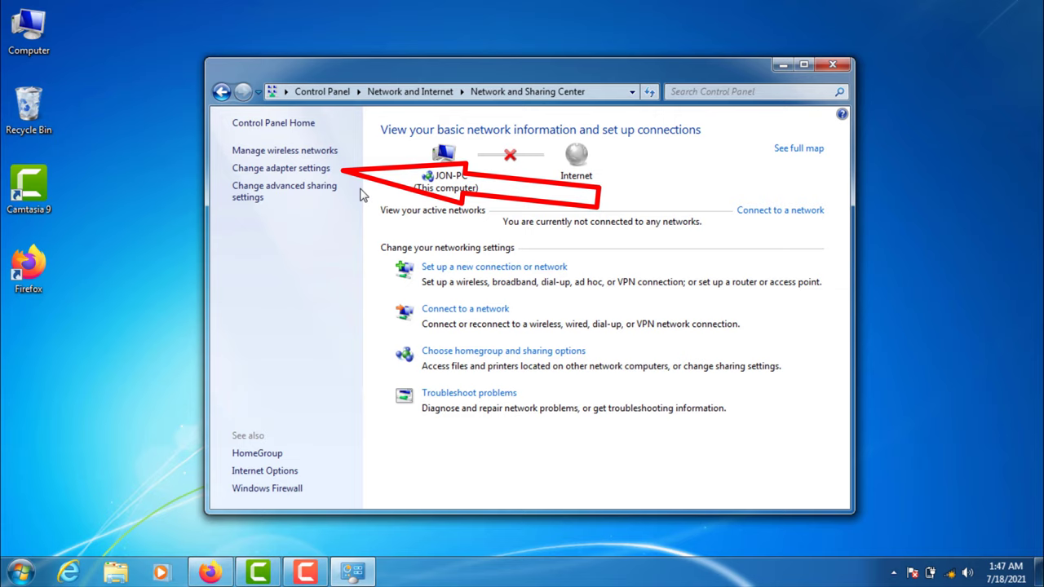
pyautogui.moveTo(281, 168)
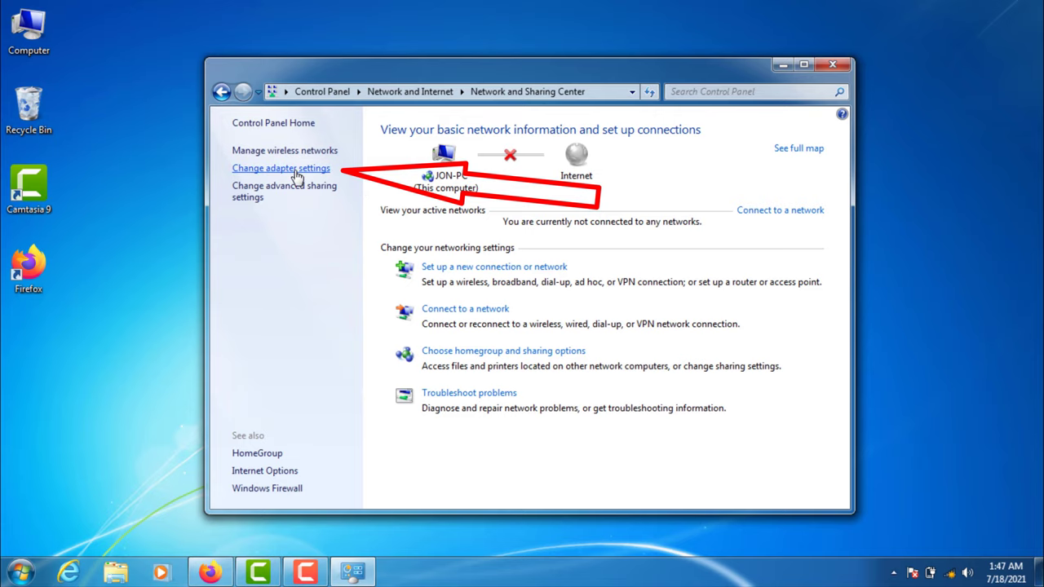
# - Enable the Local Area Connection from the adapter settings list
pyautogui.click(281, 168)
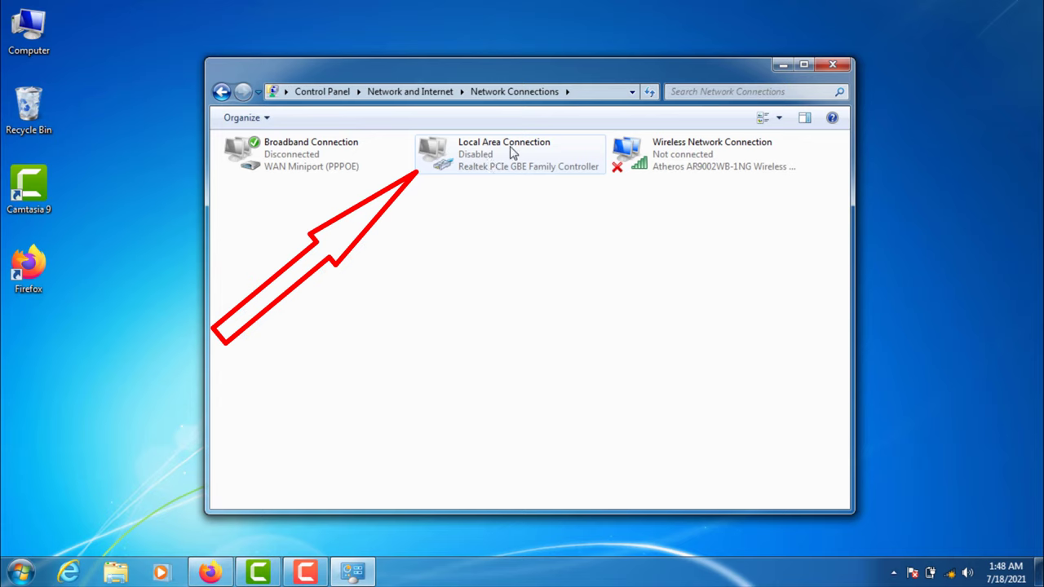
pyautogui.click(510, 154)
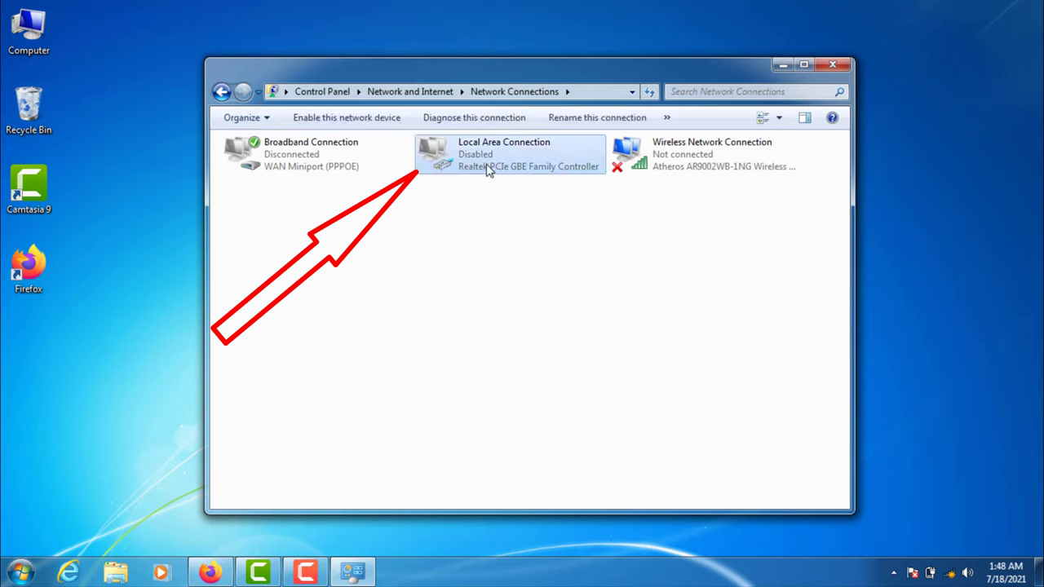
pyautogui.rightClick(510, 155)
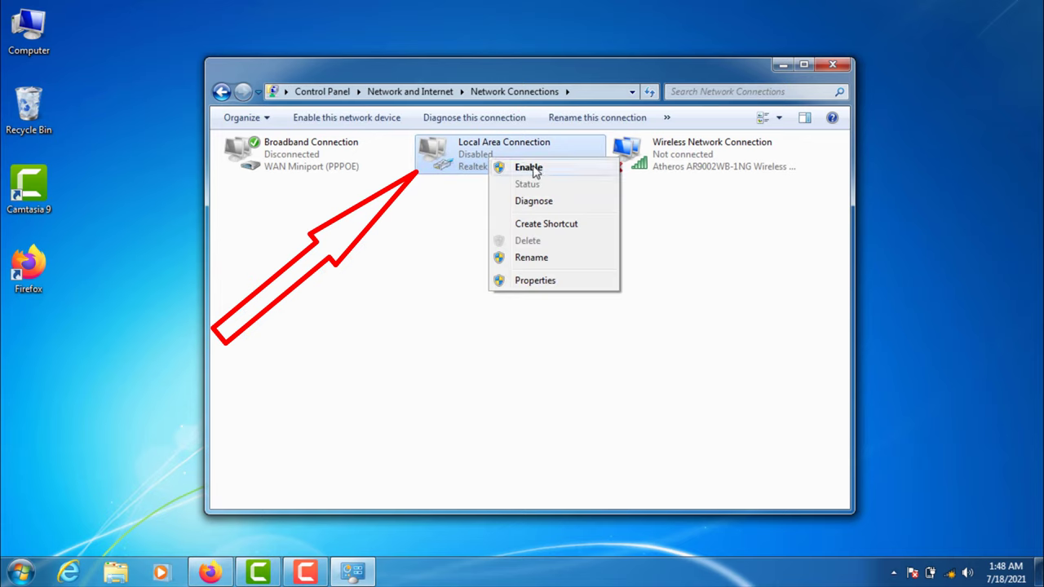
pyautogui.click(528, 167)
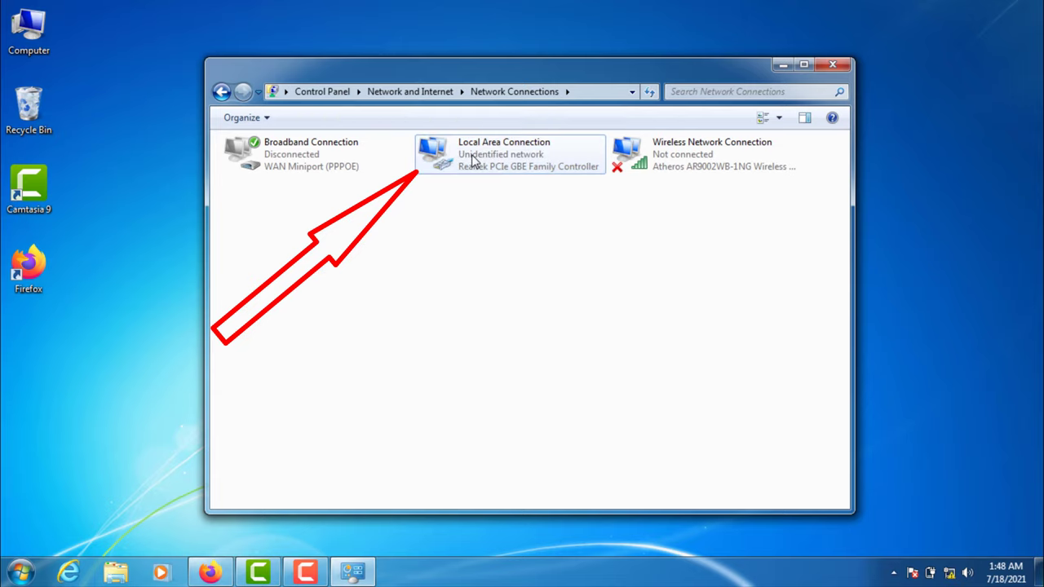
# - Review the Local Area Connection properties, then close them with OK
pyautogui.rightClick(503, 154)
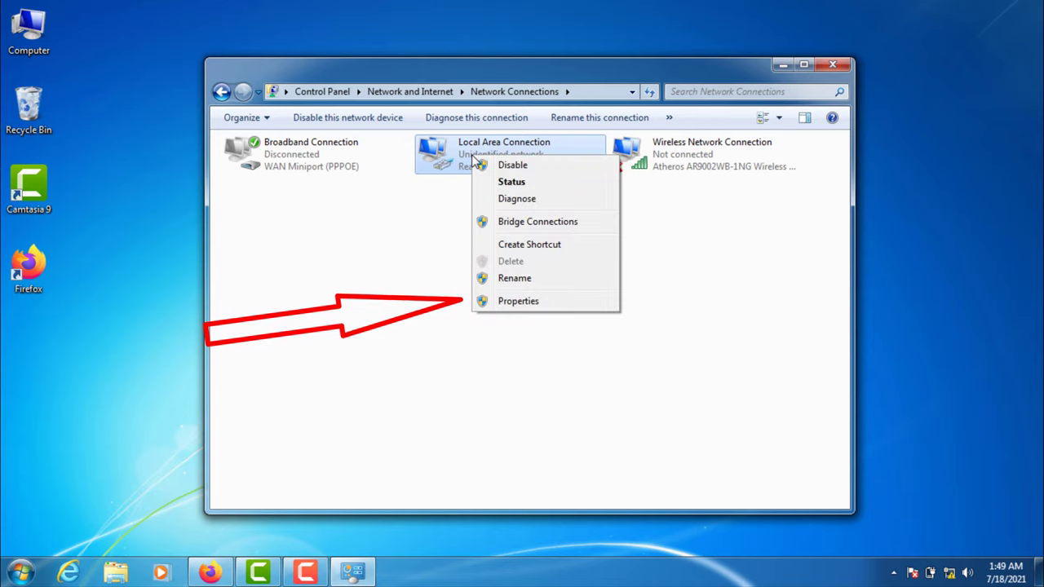
pyautogui.moveTo(518, 301)
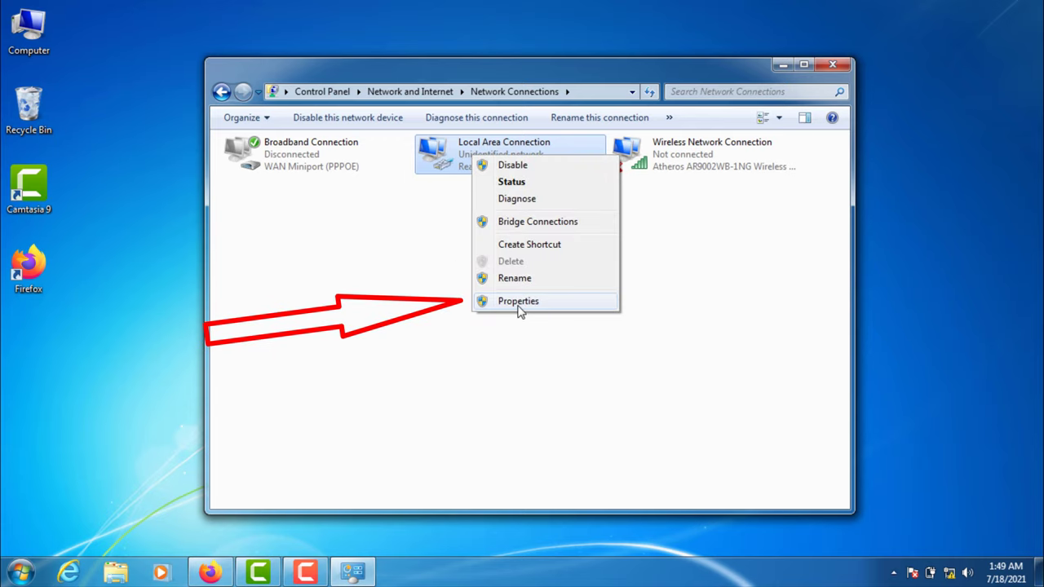
pyautogui.click(518, 301)
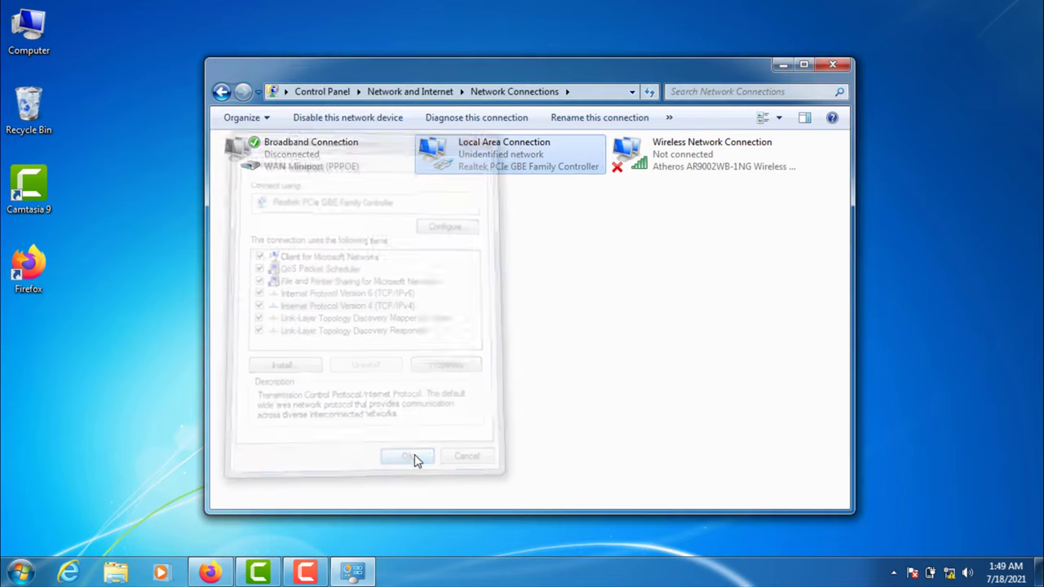
pyautogui.click(408, 456)
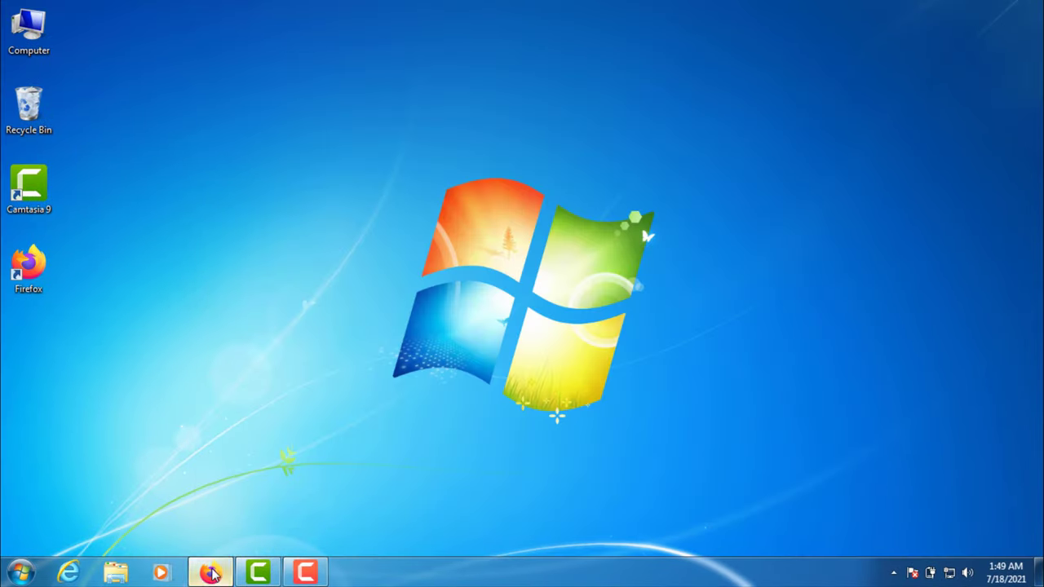
# - Bring Firefox forward and load YouTube from a new tab's shortcut tile
pyautogui.click(210, 571)
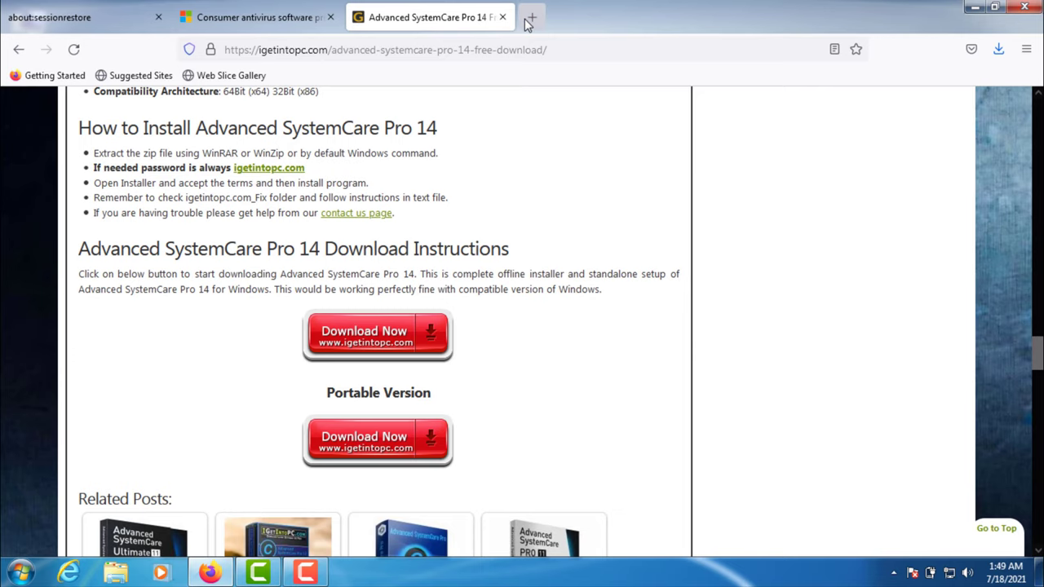
pyautogui.click(530, 17)
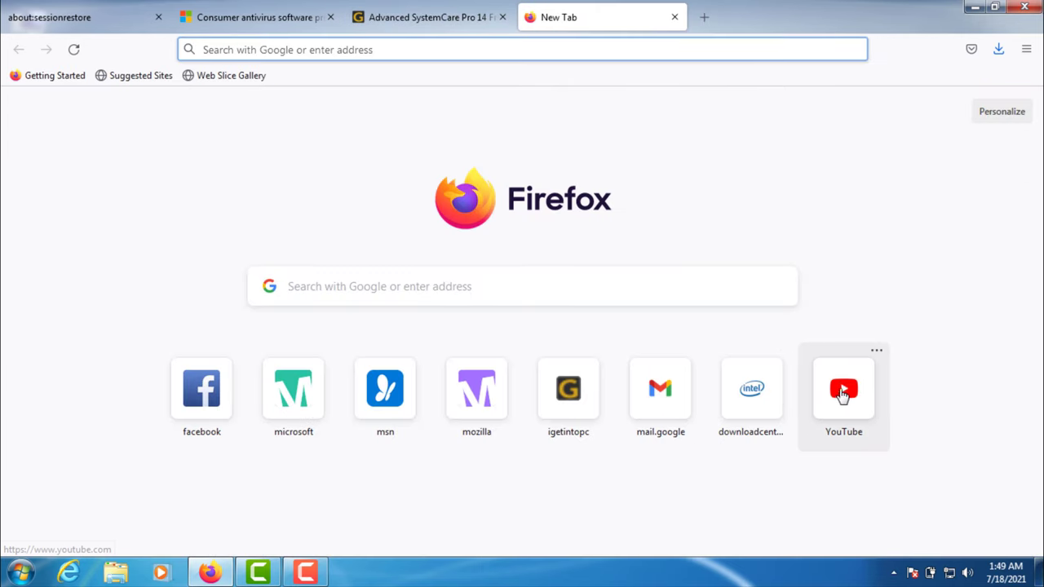
pyautogui.click(843, 389)
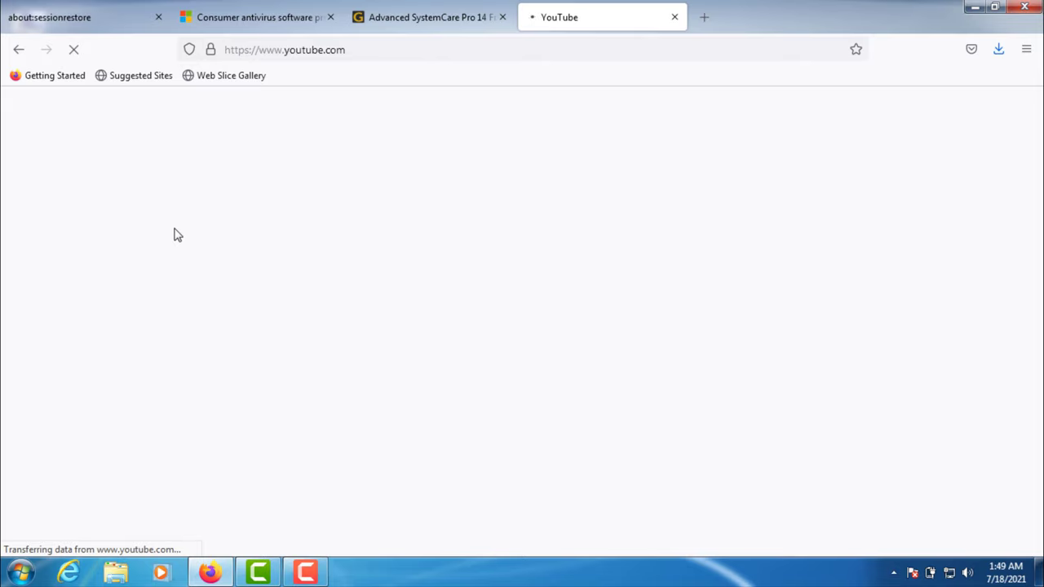